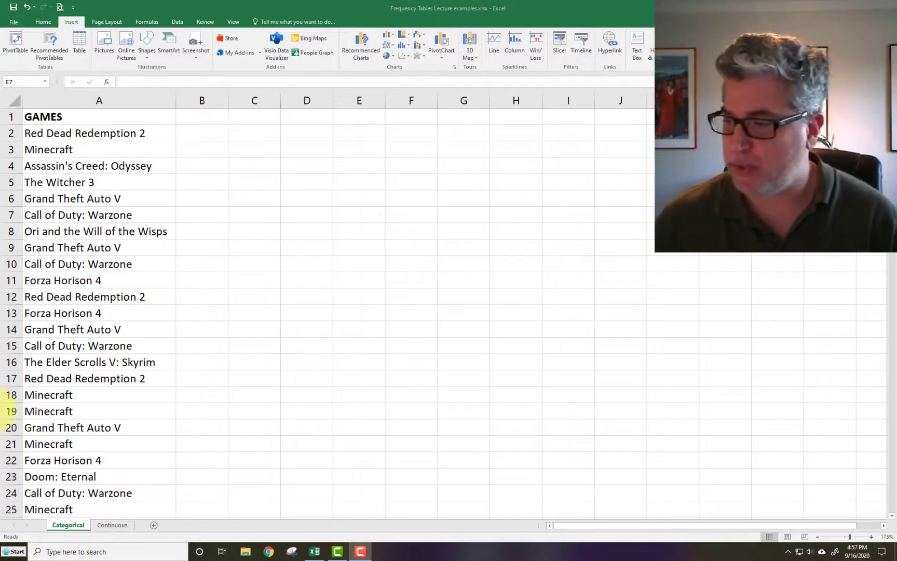
# Step: Select the entire GAMES column of 400 titles as the range to summarise
pyautogui.click(359, 214)
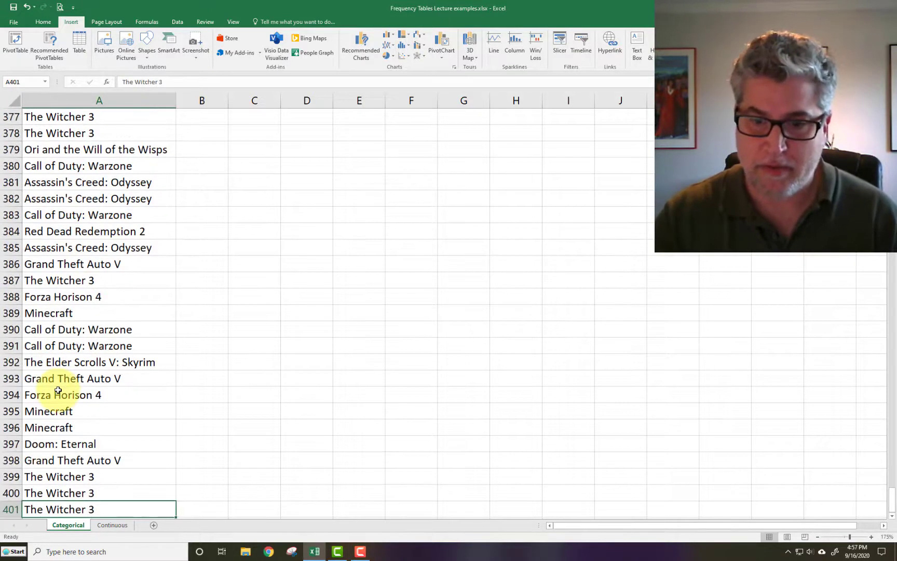
pyautogui.press('ctrl+Home')
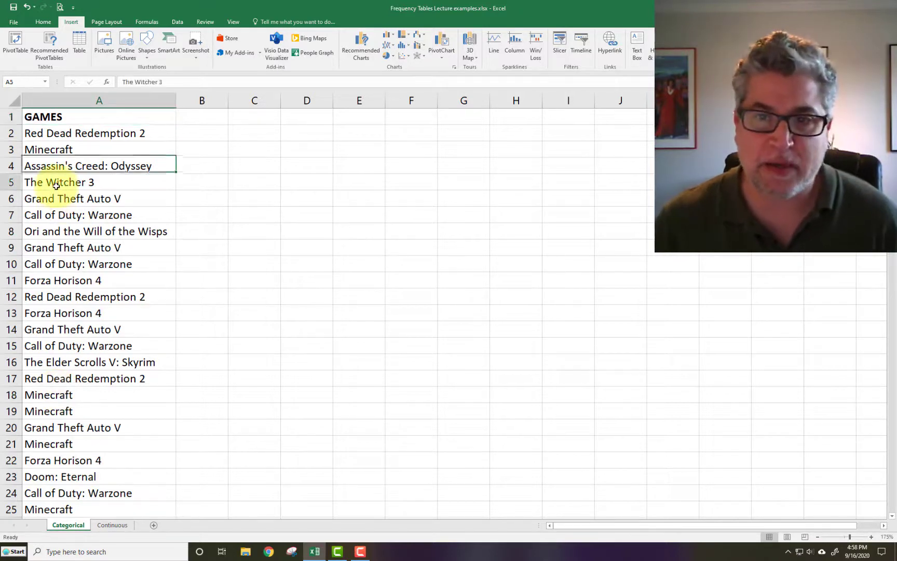
pyautogui.moveTo(84, 133); pyautogui.dragTo(78, 346)
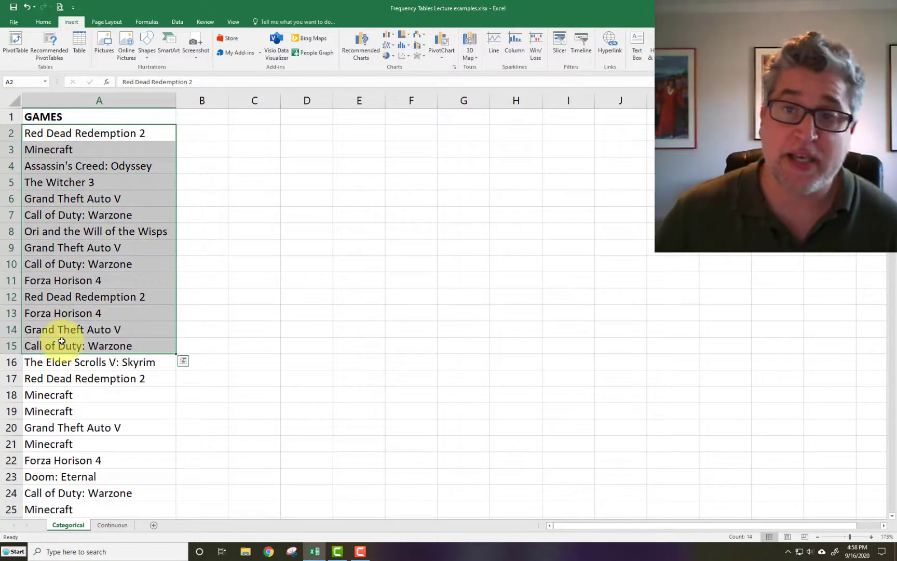
pyautogui.click(254, 280)
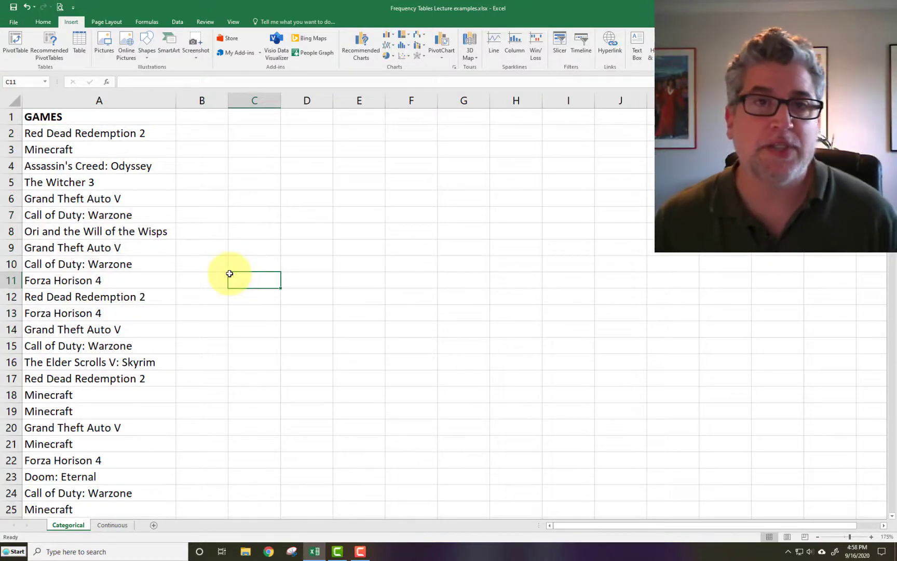
pyautogui.moveTo(167, 348)
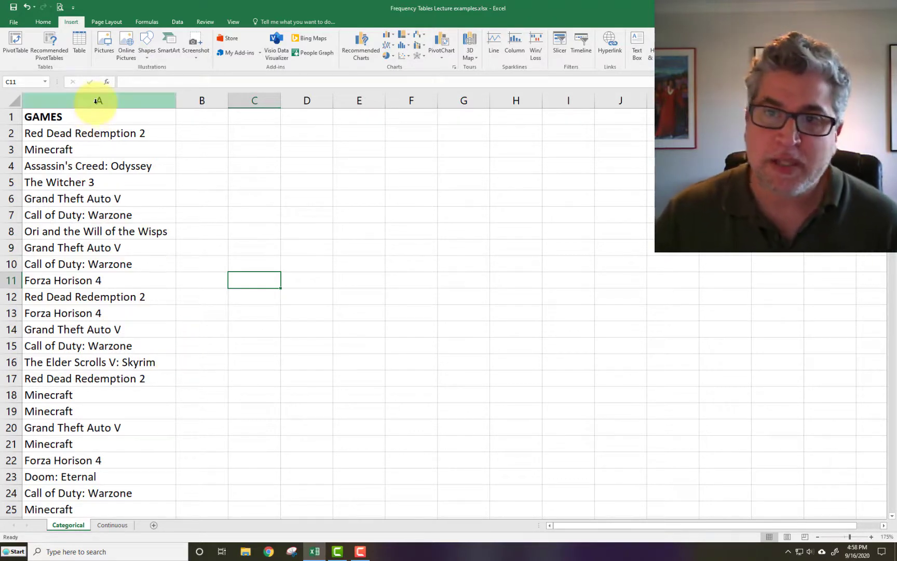
pyautogui.click(99, 101)
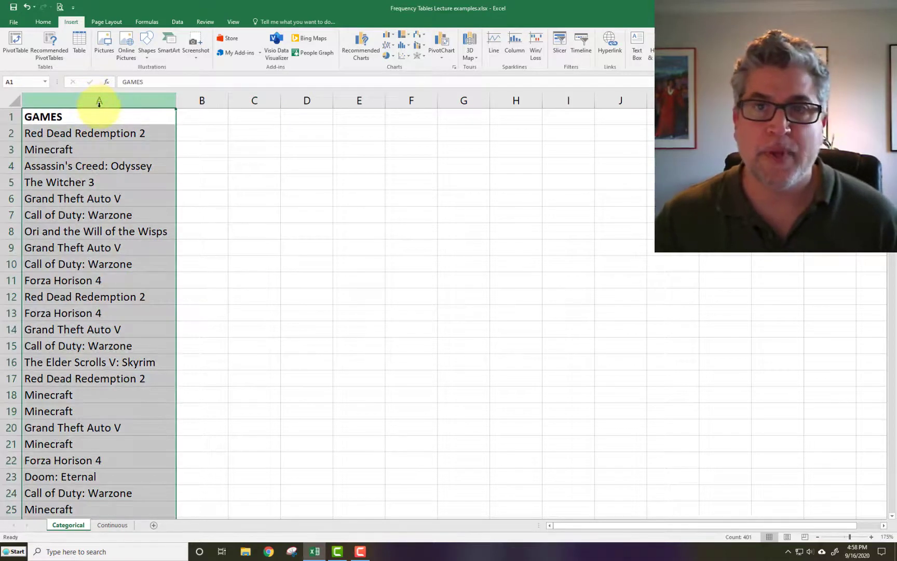
pyautogui.moveTo(70, 26)
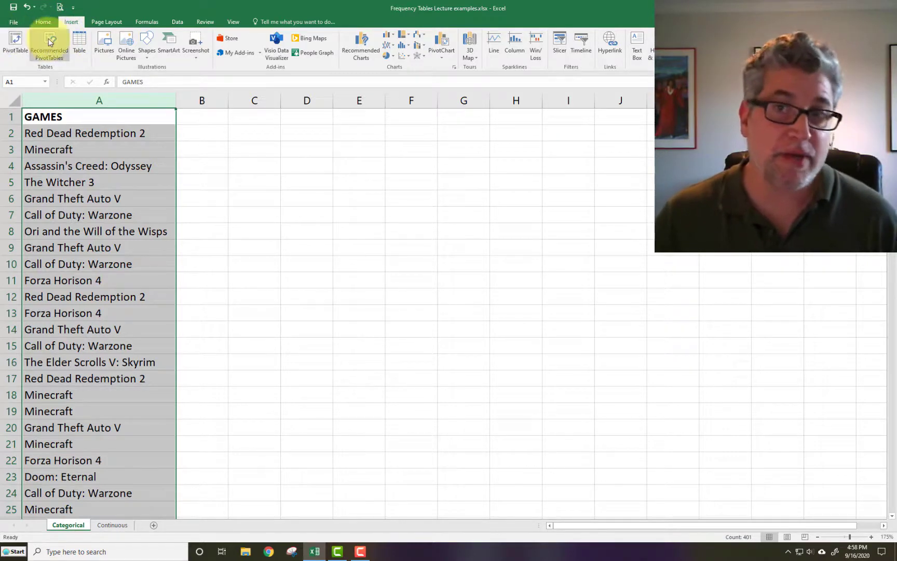
pyautogui.moveTo(50, 43)
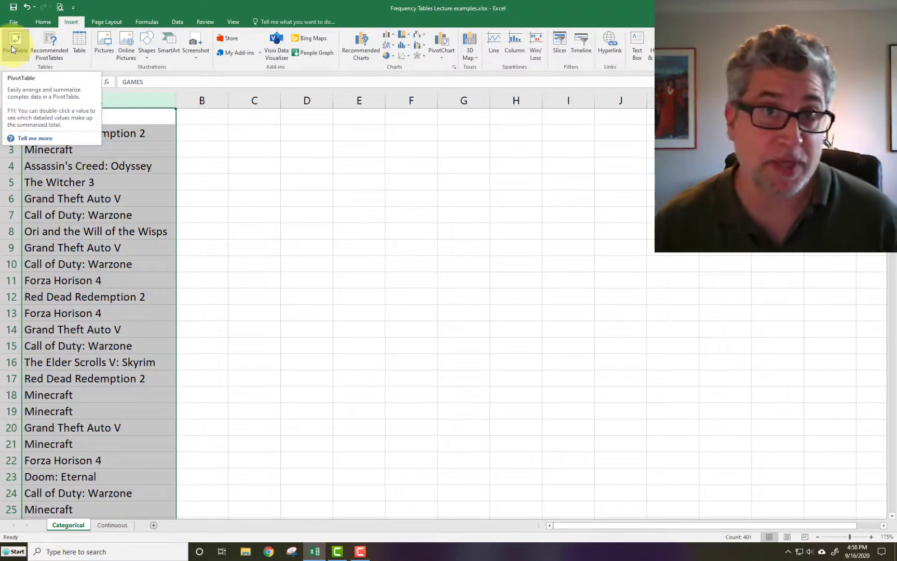
pyautogui.moveTo(51, 44)
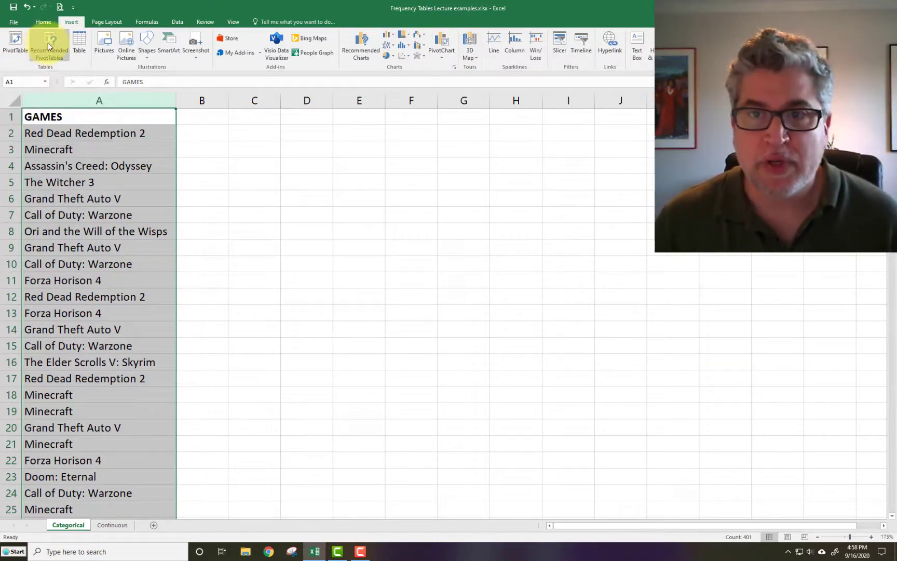
pyautogui.moveTo(50, 44)
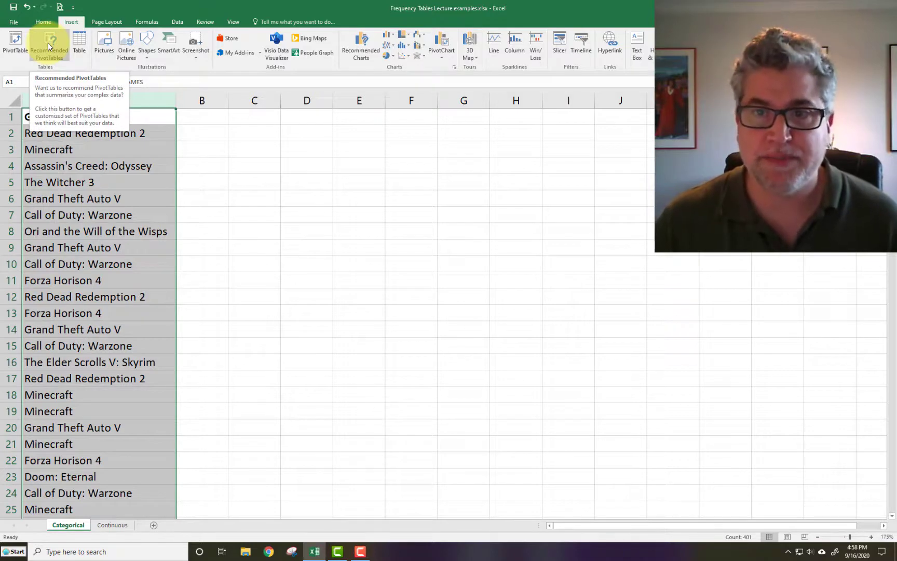
# Step: Preview the Recommended PivotTables suggestion showing Count of GAMES totalling 400
pyautogui.click(51, 42)
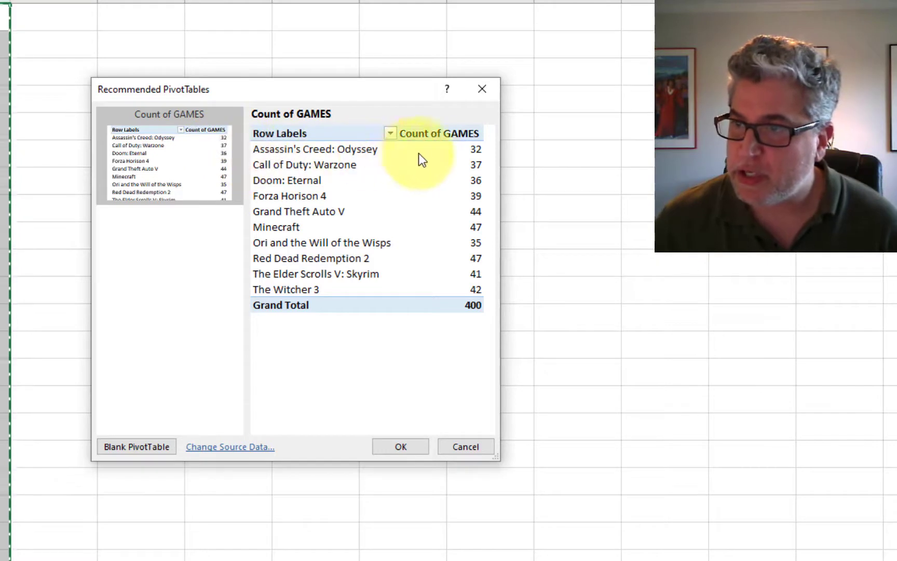
pyautogui.moveTo(487, 171)
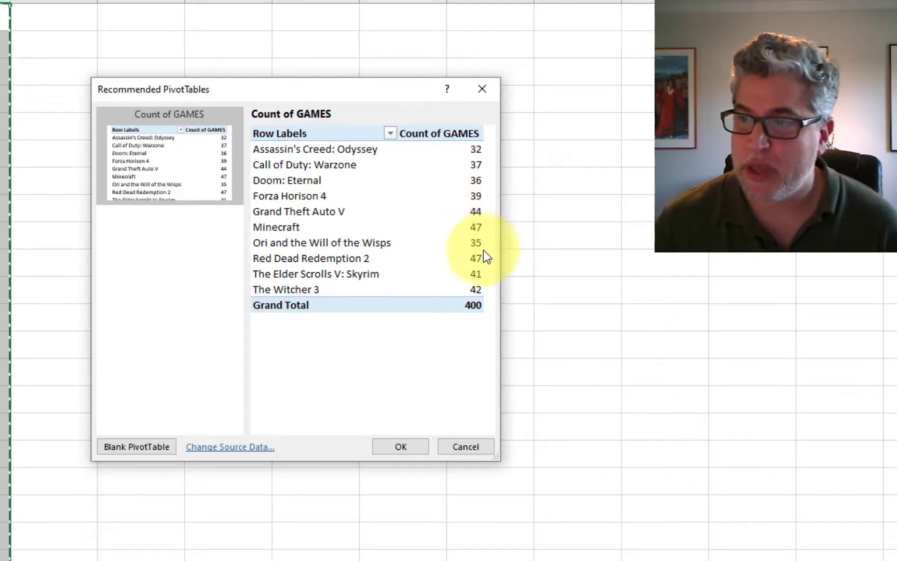
pyautogui.moveTo(484, 267)
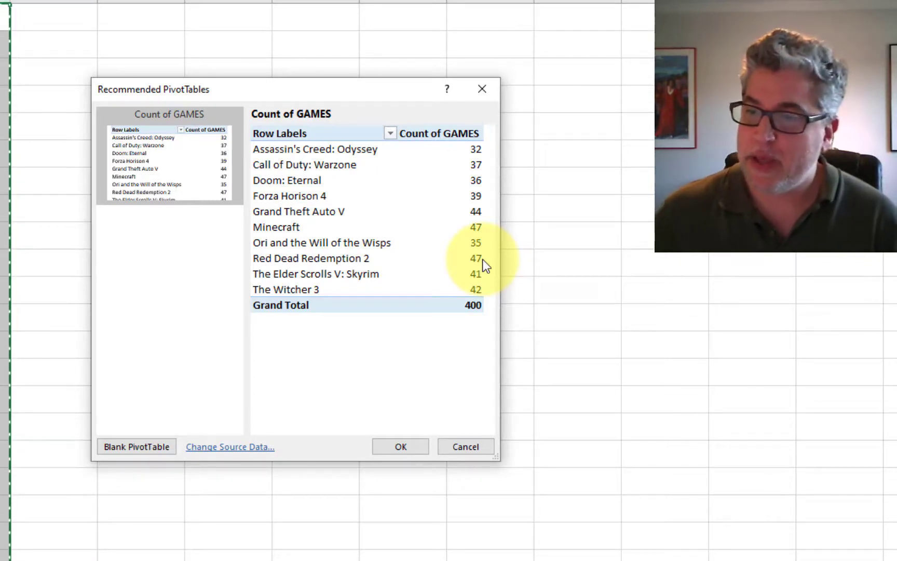
pyautogui.moveTo(144, 34)
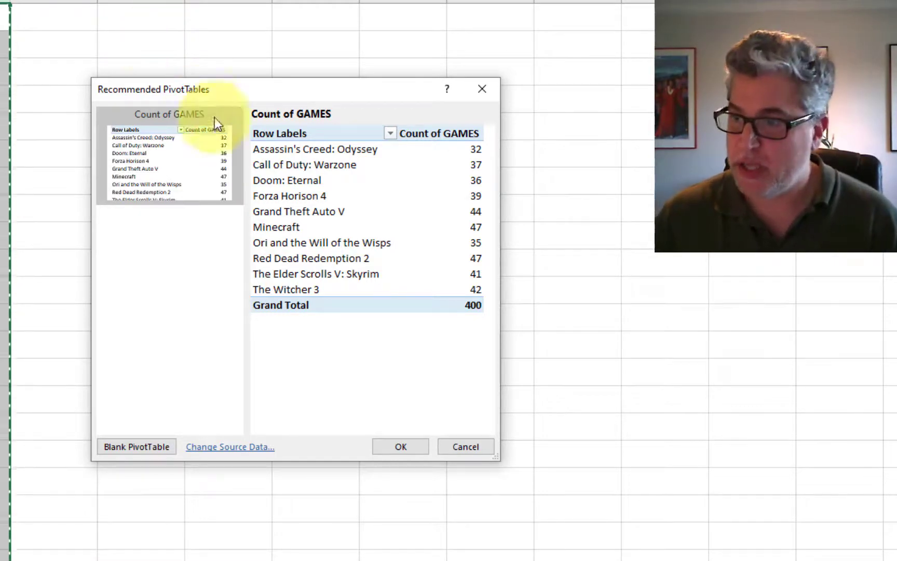
pyautogui.moveTo(482, 461)
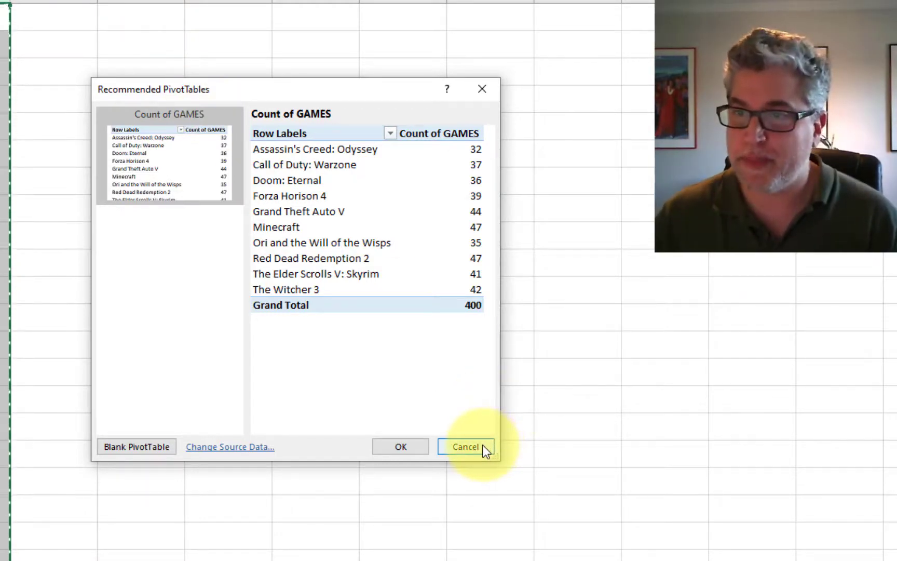
# Step: Dismiss the preview and set up a manual PivotTable on the existing worksheet at cell C1
pyautogui.click(468, 447)
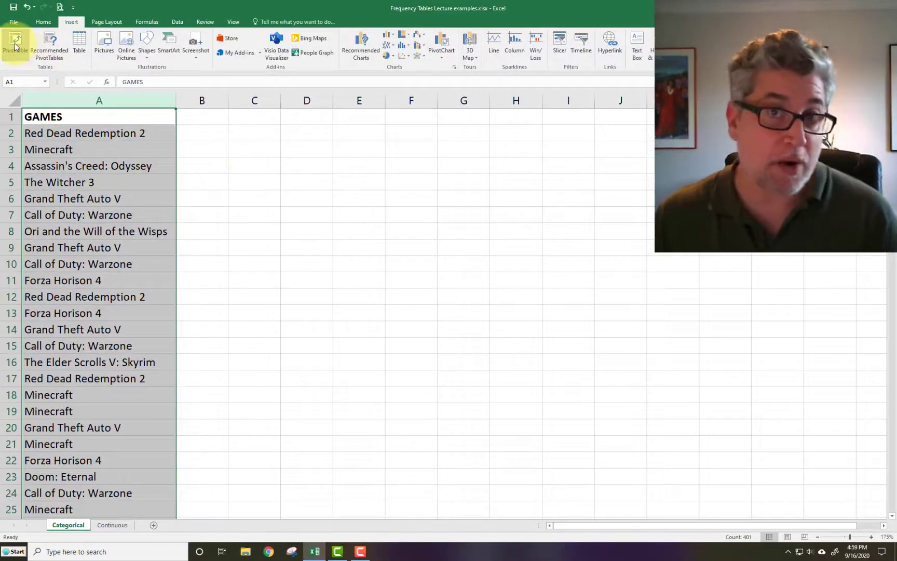
pyautogui.moveTo(15, 42)
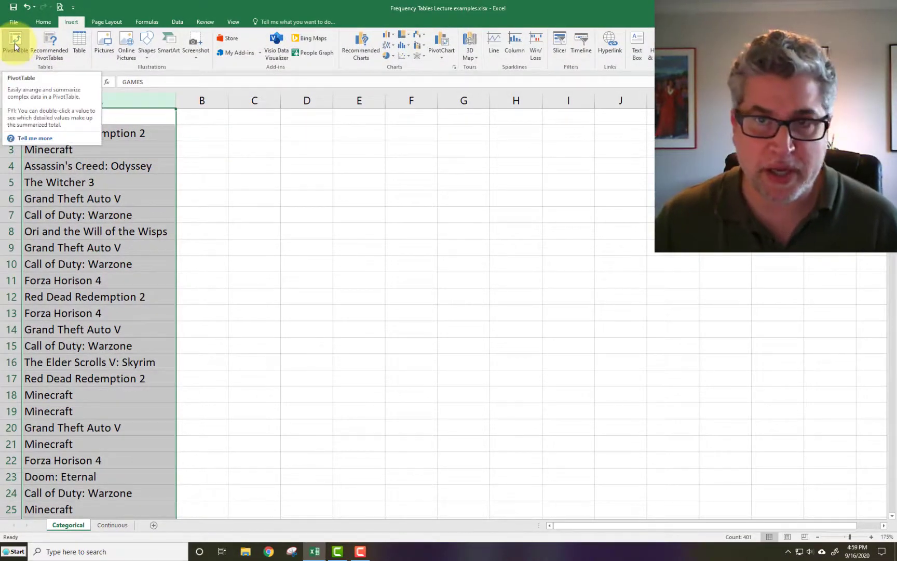
pyautogui.click(13, 38)
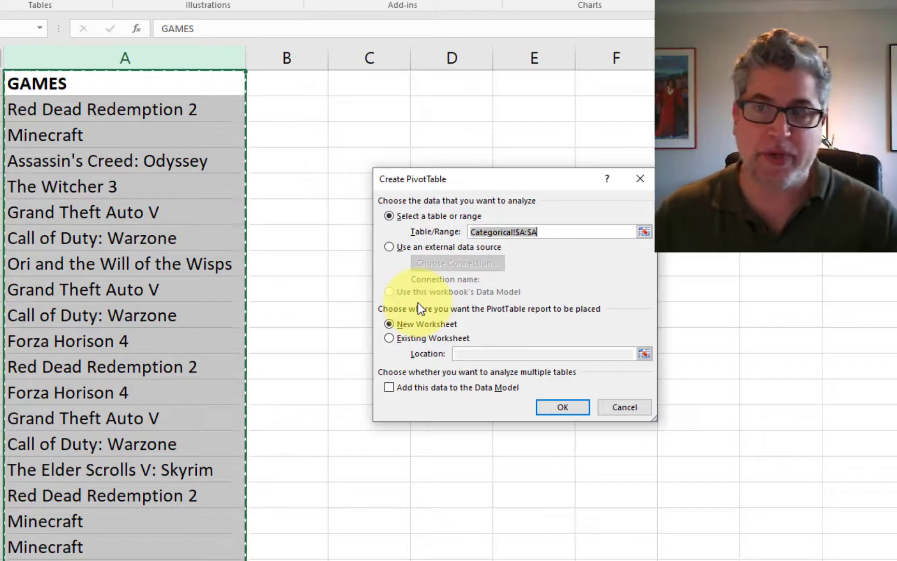
pyautogui.moveTo(391, 345)
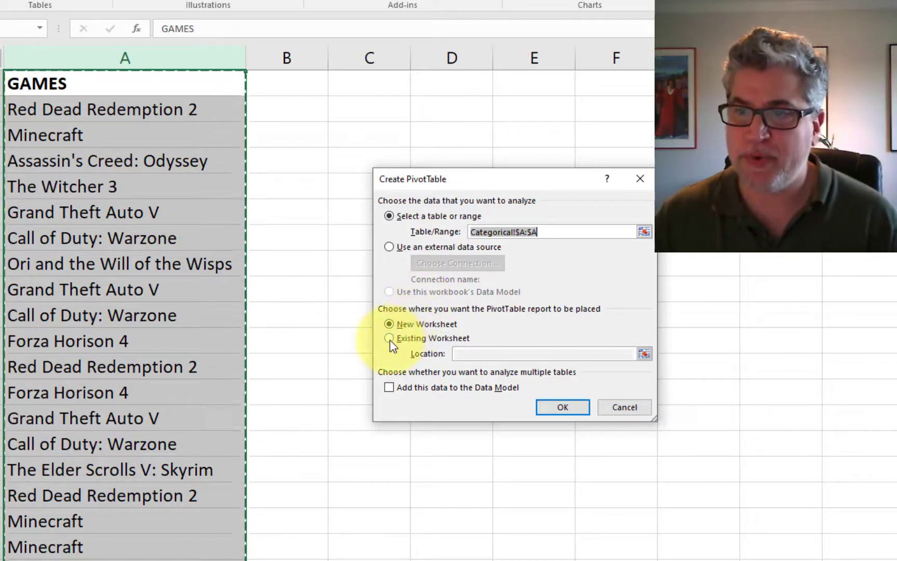
pyautogui.click(388, 339)
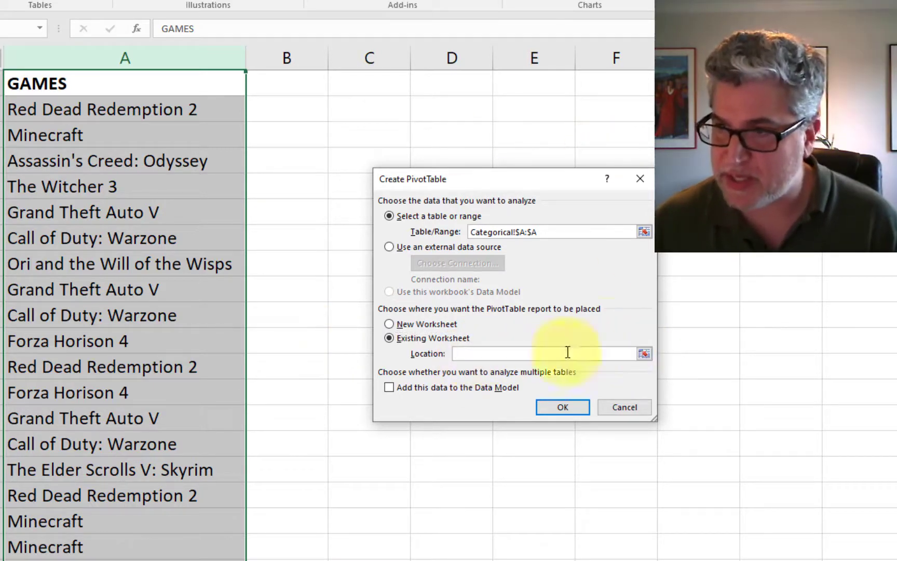
pyautogui.click(644, 353)
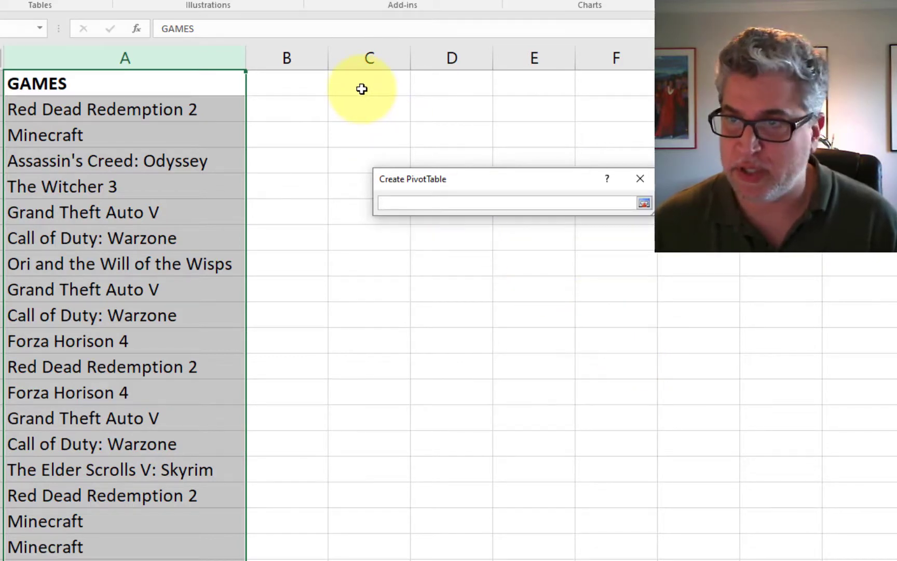
pyautogui.click(369, 88)
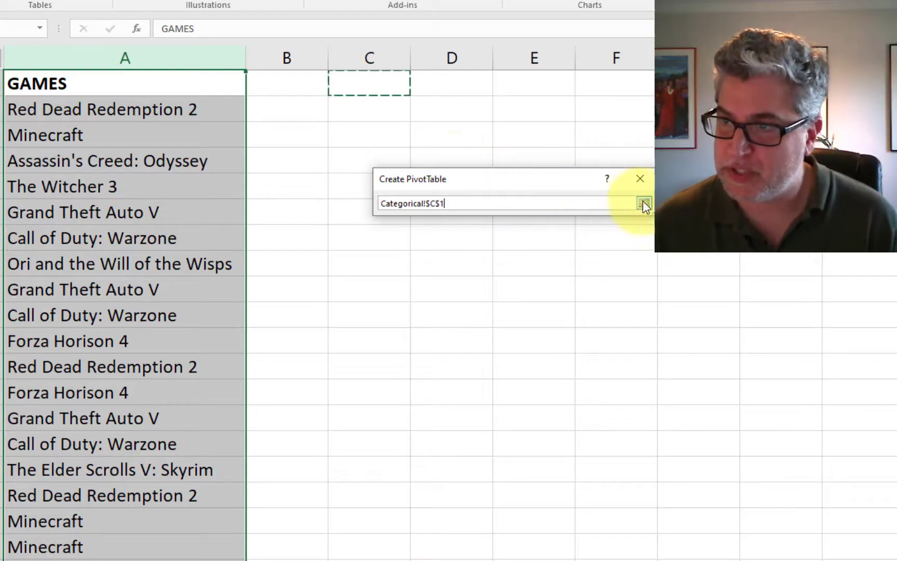
pyautogui.click(642, 201)
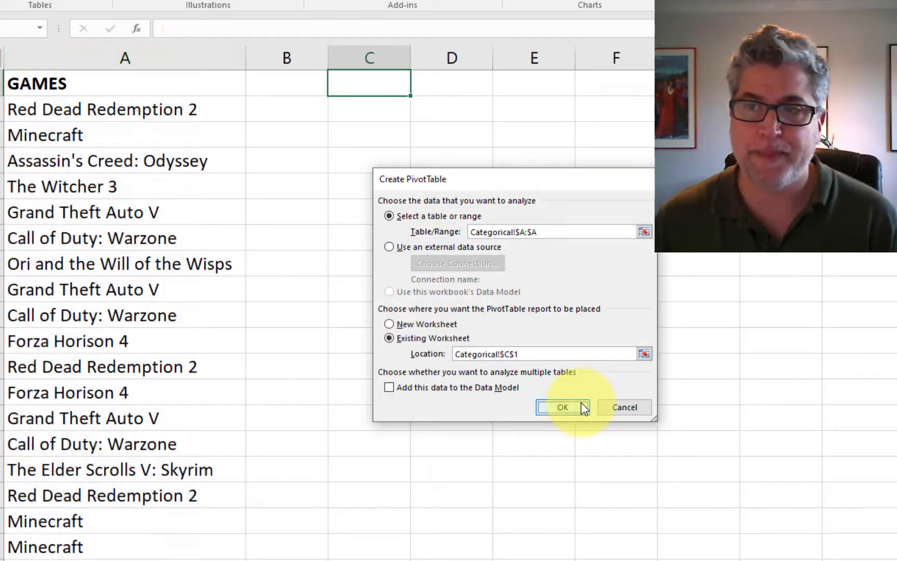
# Step: Create the pivot table with GAMES as rows and Count of GAMES as values, Grand Total 400
pyautogui.click(565, 407)
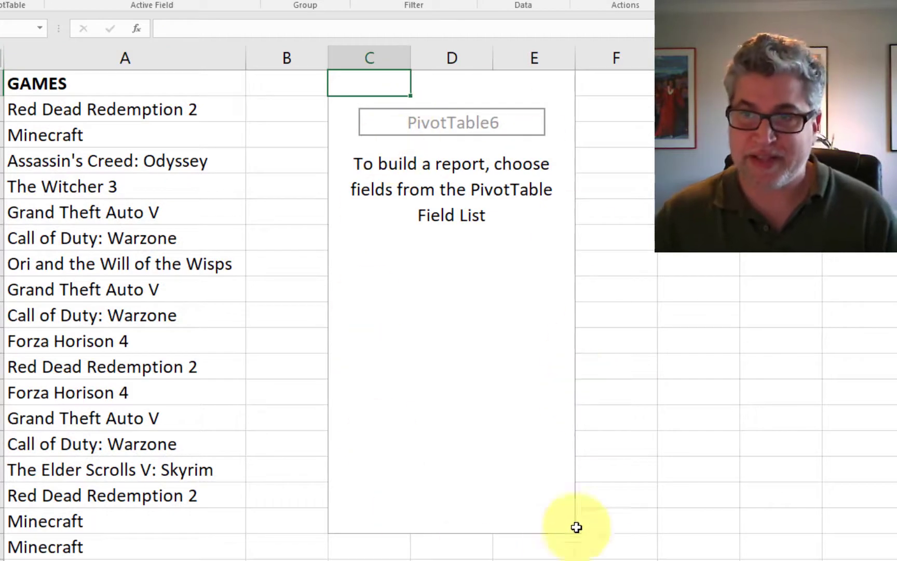
pyautogui.moveTo(543, 301)
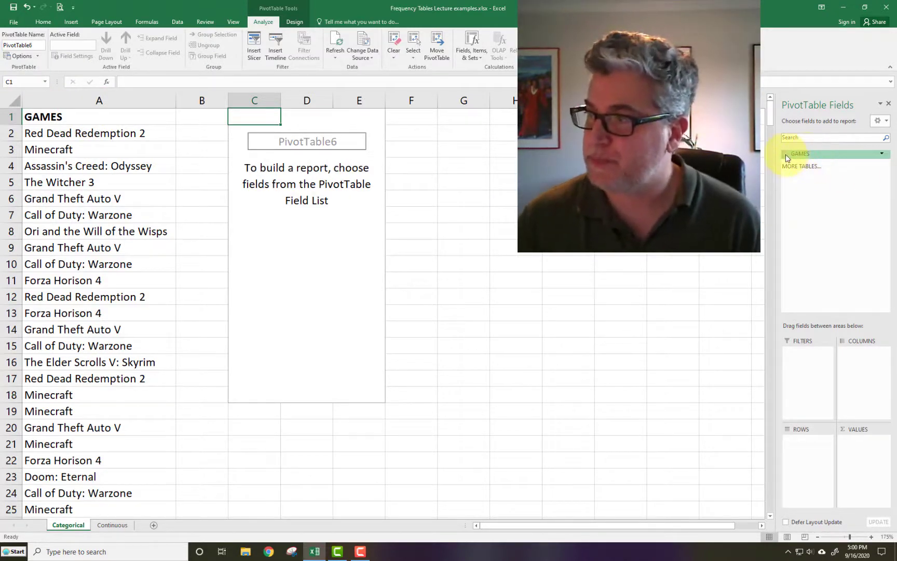
pyautogui.click(787, 154)
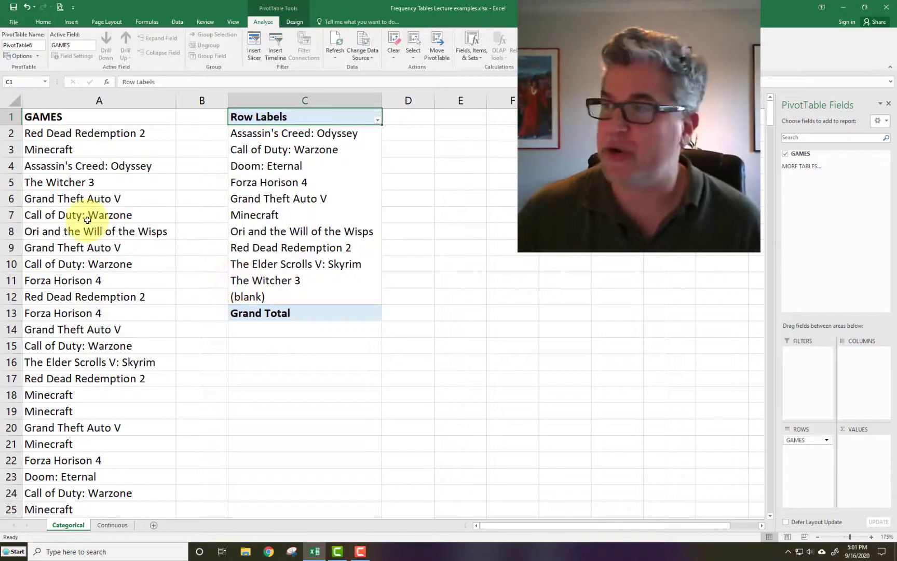
pyautogui.moveTo(322, 251)
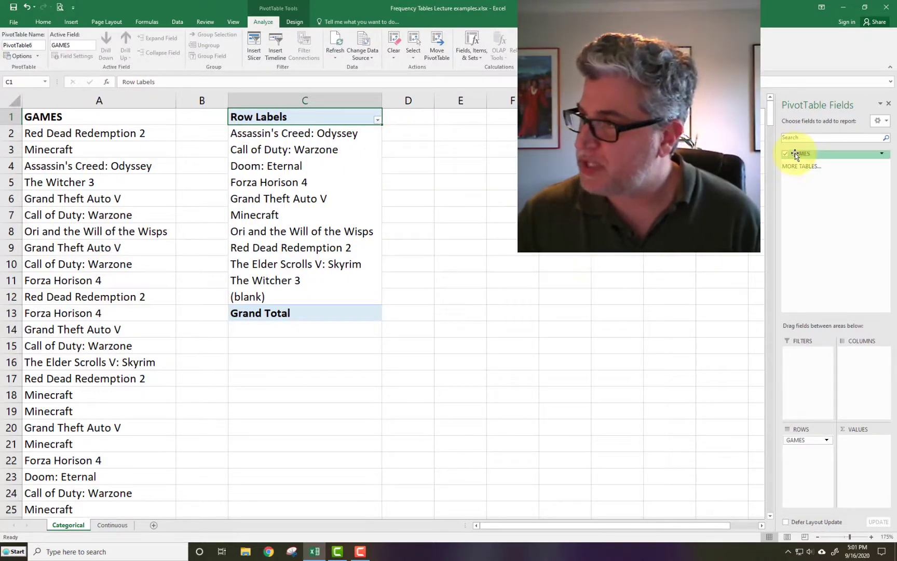
pyautogui.moveTo(798, 154); pyautogui.dragTo(819, 249)
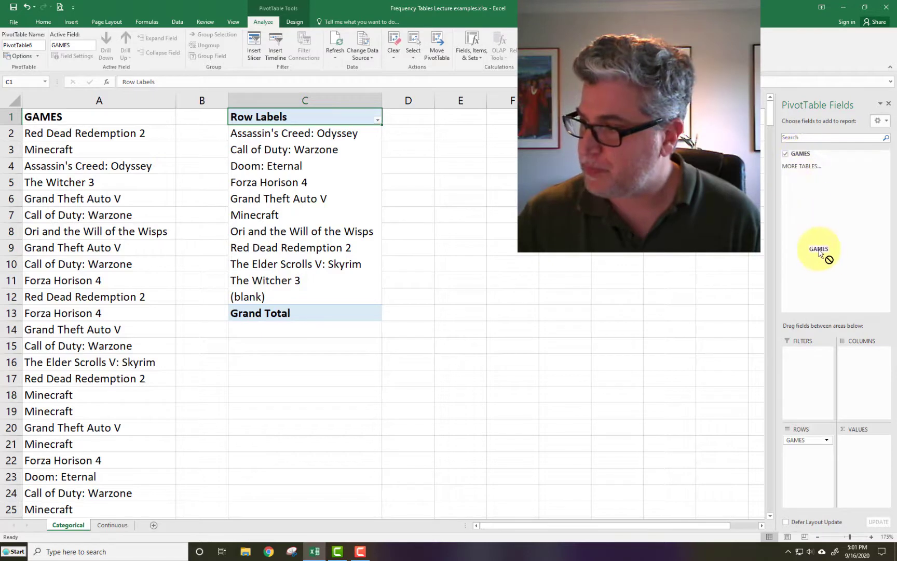
pyautogui.moveTo(818, 252); pyautogui.dragTo(862, 452)
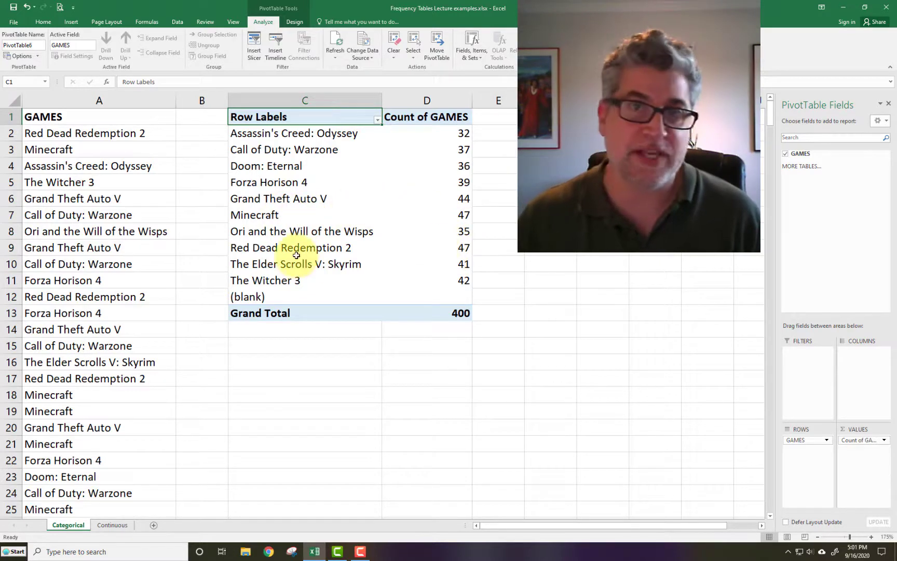
pyautogui.moveTo(297, 255)
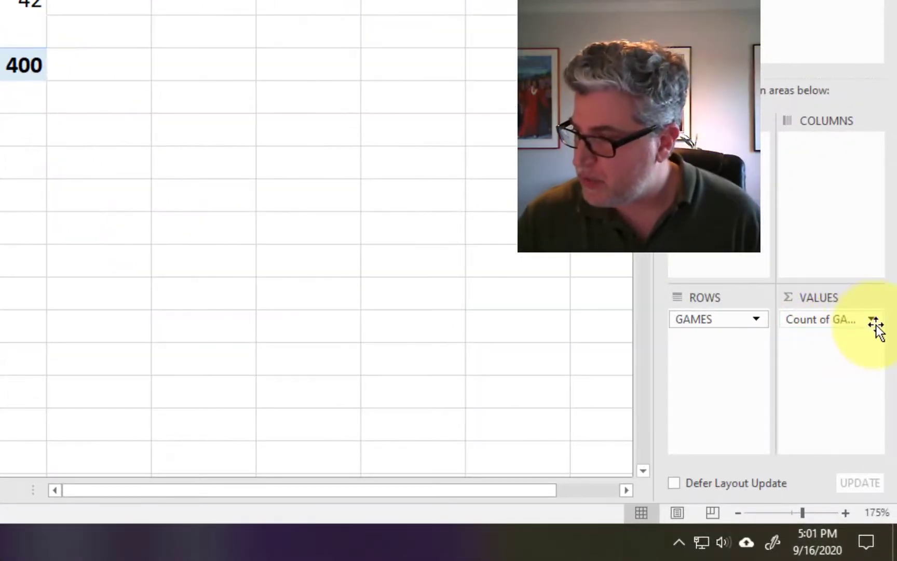
pyautogui.click(872, 320)
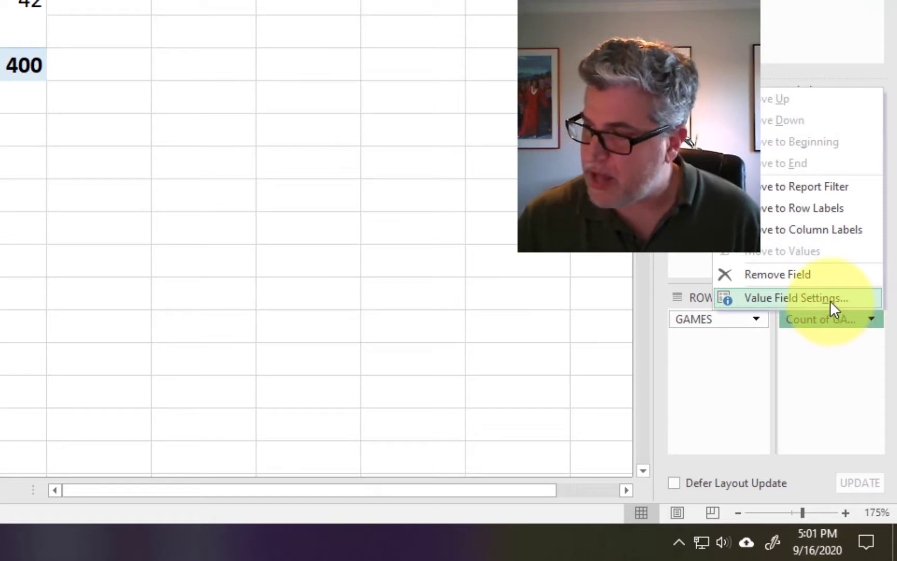
pyautogui.click(795, 298)
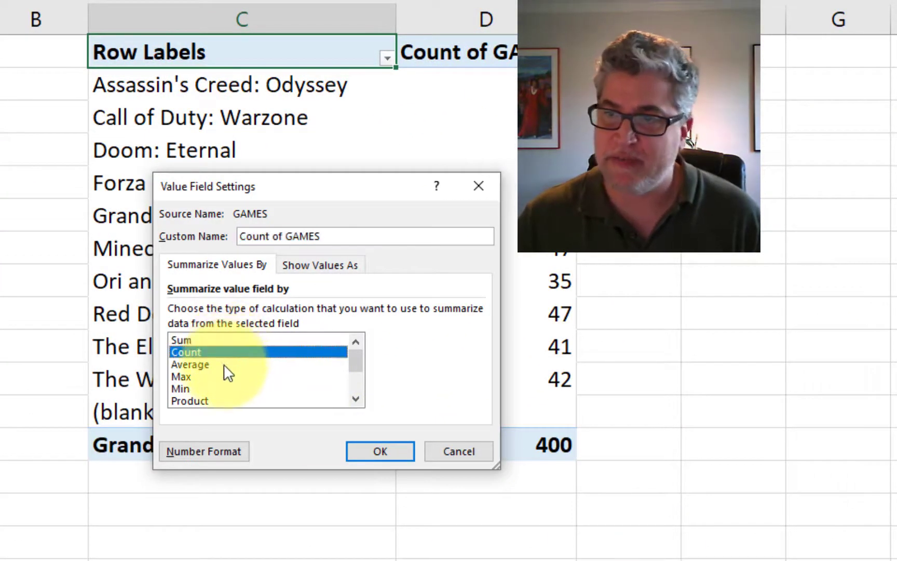
pyautogui.click(190, 401)
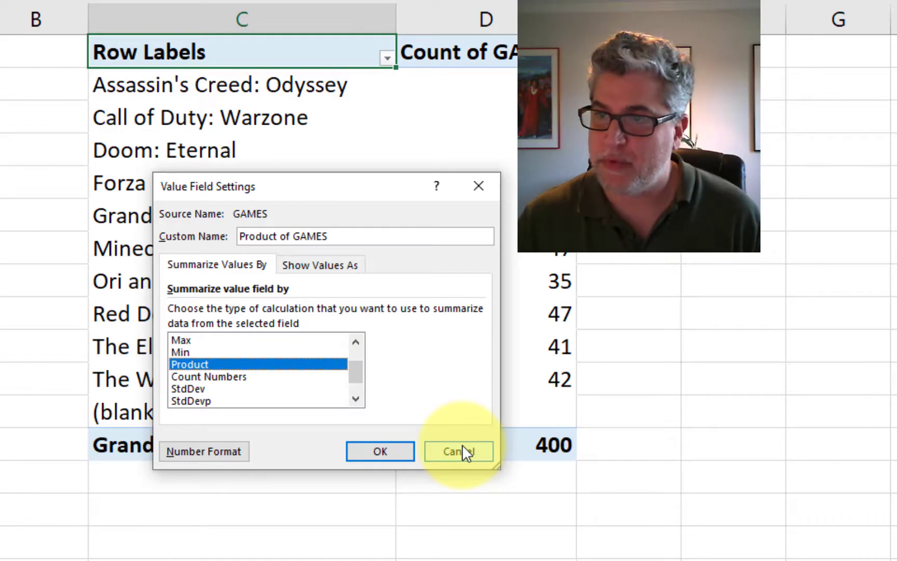
pyautogui.click(458, 452)
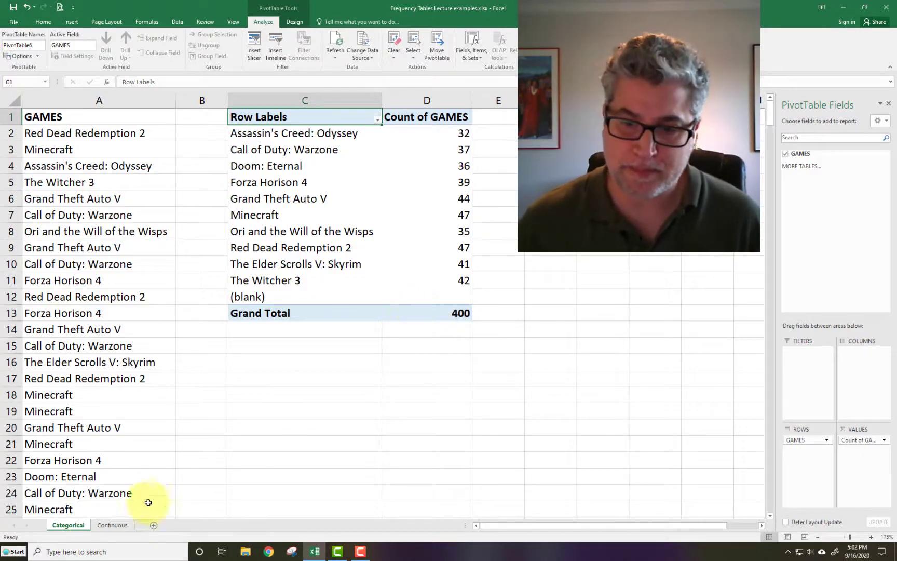
# Step: Move to the Continuous sheet and select the whole GRADES column
pyautogui.click(112, 525)
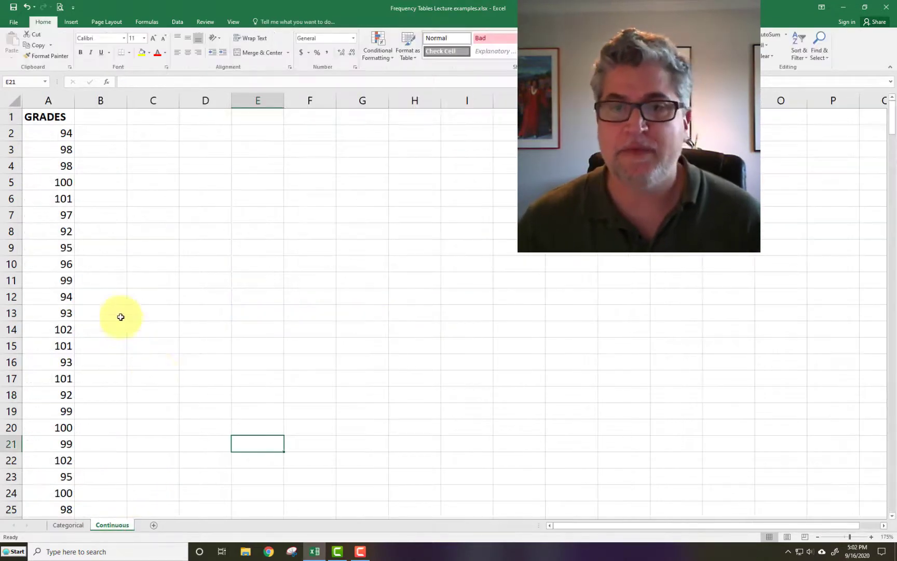
pyautogui.moveTo(99, 275)
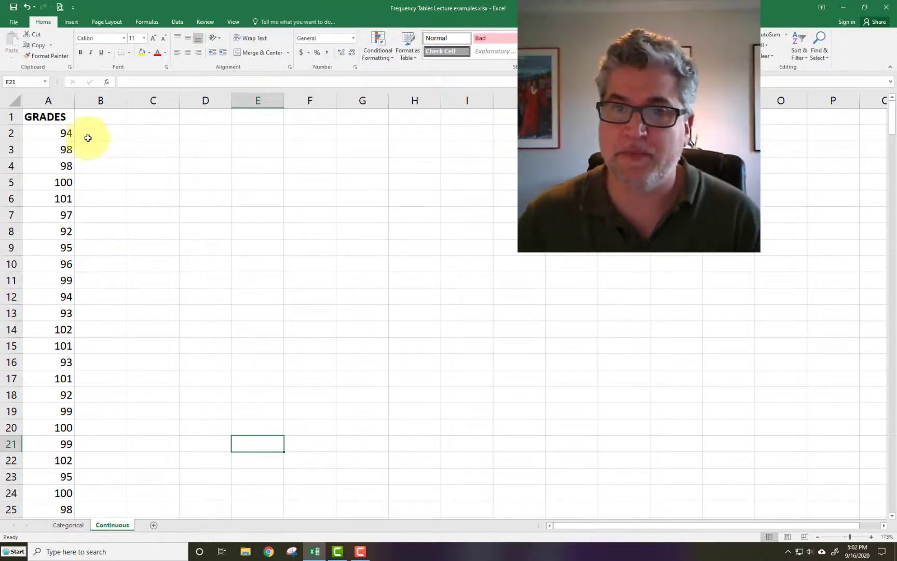
pyautogui.click(48, 133)
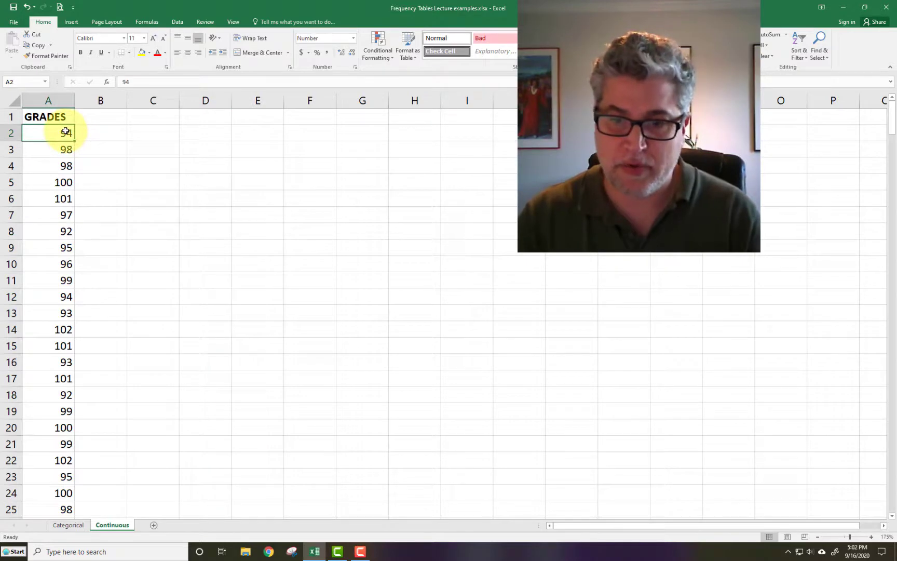
pyautogui.click(48, 117)
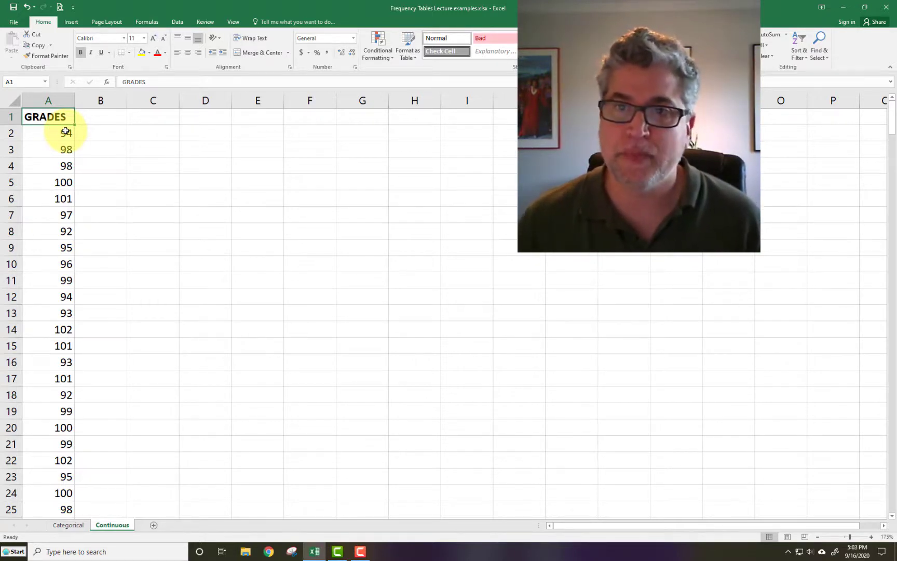
pyautogui.click(48, 100)
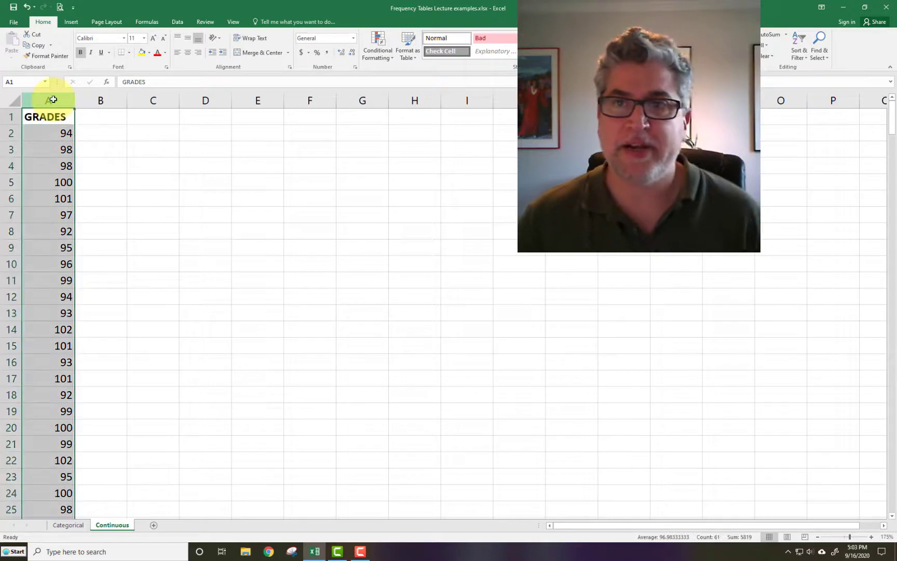
pyautogui.click(71, 22)
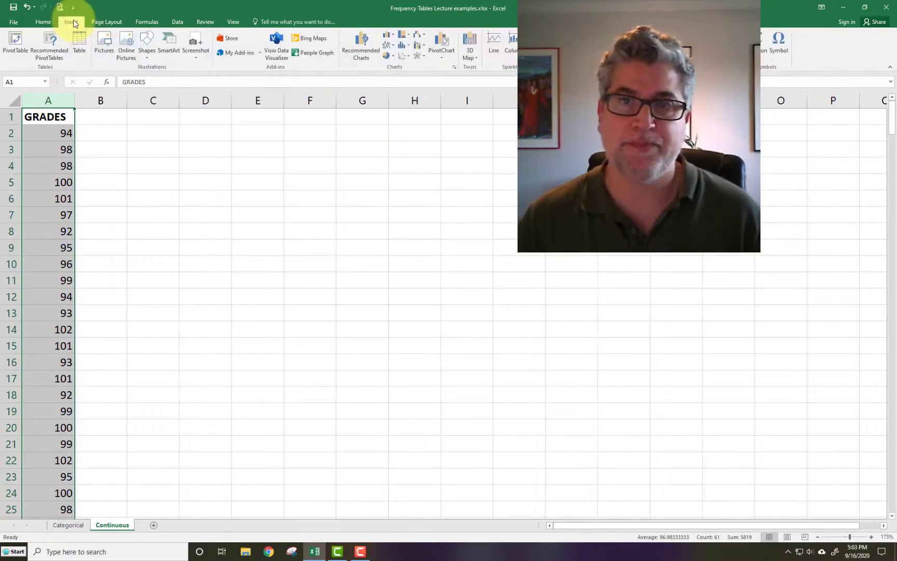
pyautogui.moveTo(50, 43)
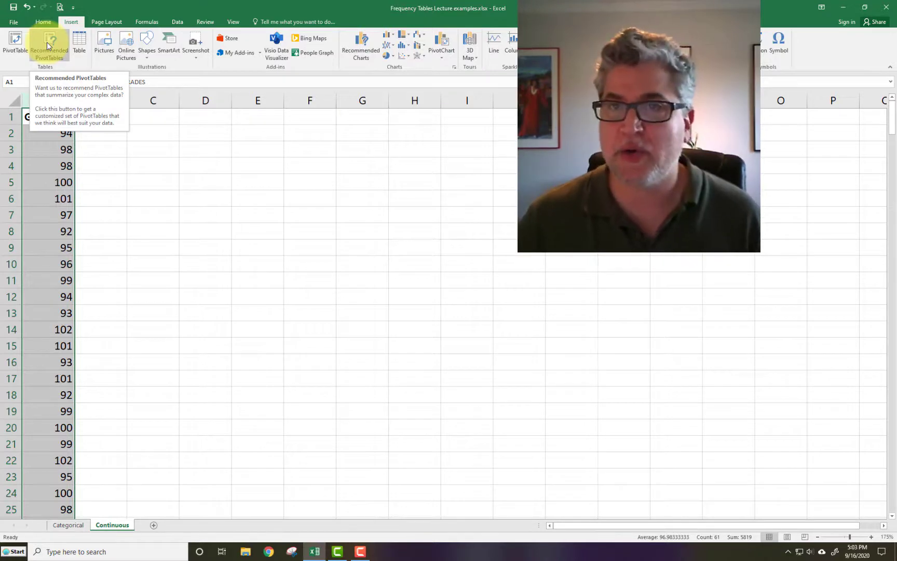
pyautogui.click(49, 43)
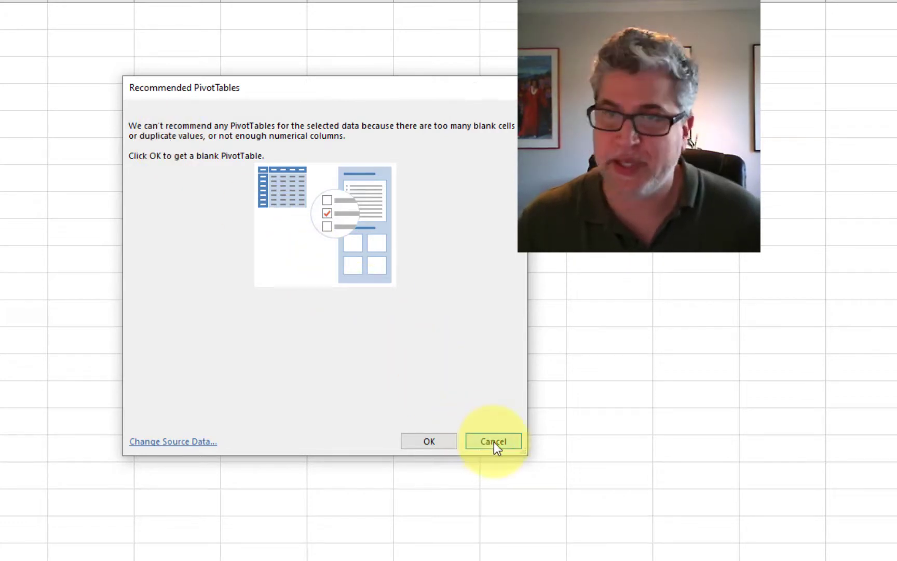
pyautogui.click(493, 441)
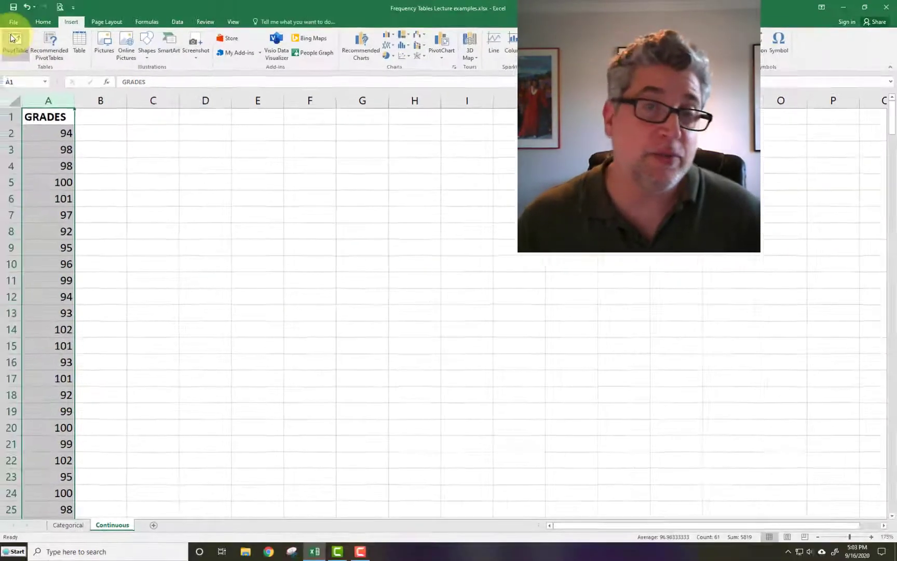
pyautogui.moveTo(13, 40)
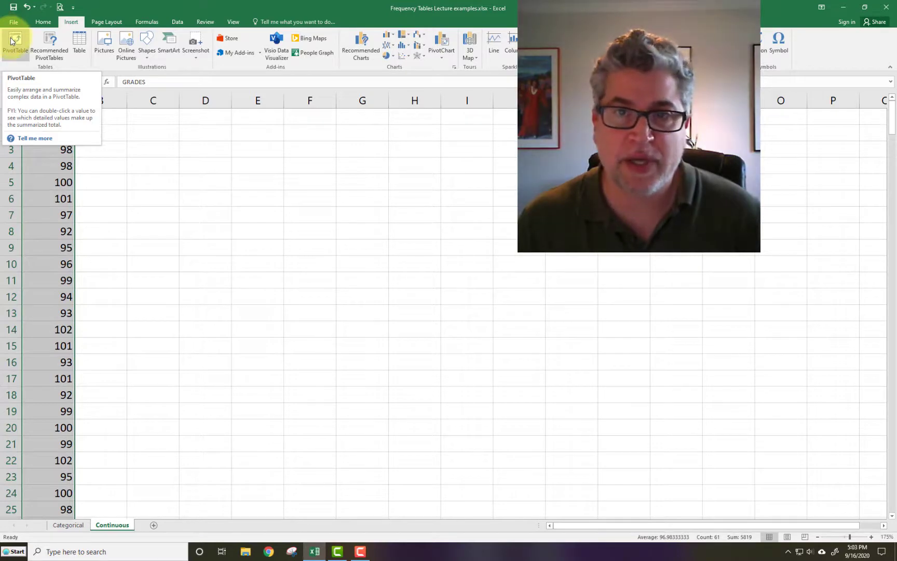
# Step: Create an empty PivotTable from GRADES on the existing worksheet at cell C1
pyautogui.click(12, 41)
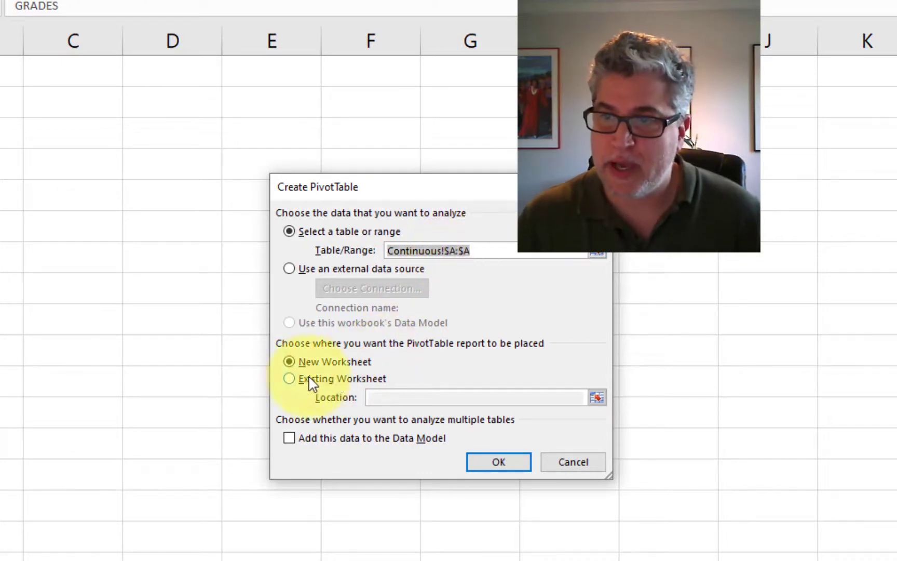
pyautogui.click(289, 379)
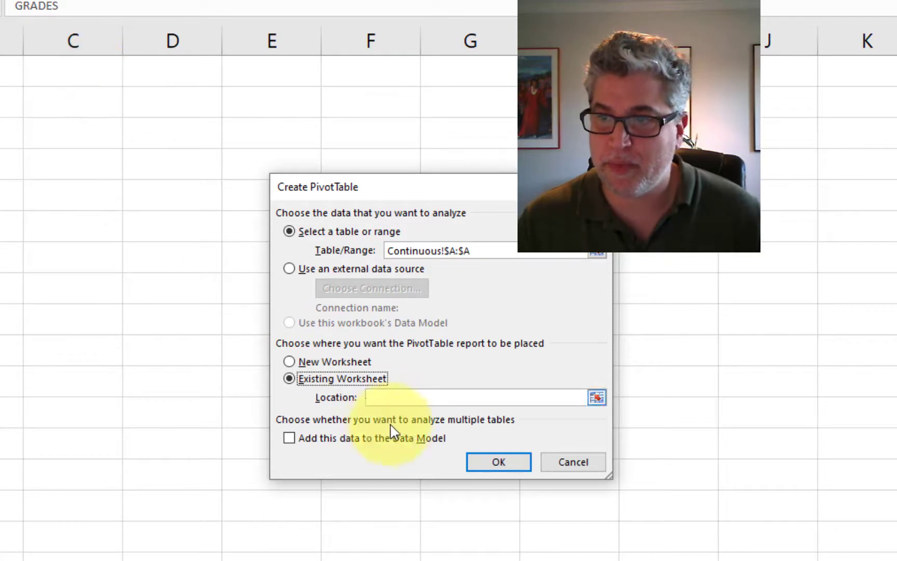
pyautogui.click(82, 79)
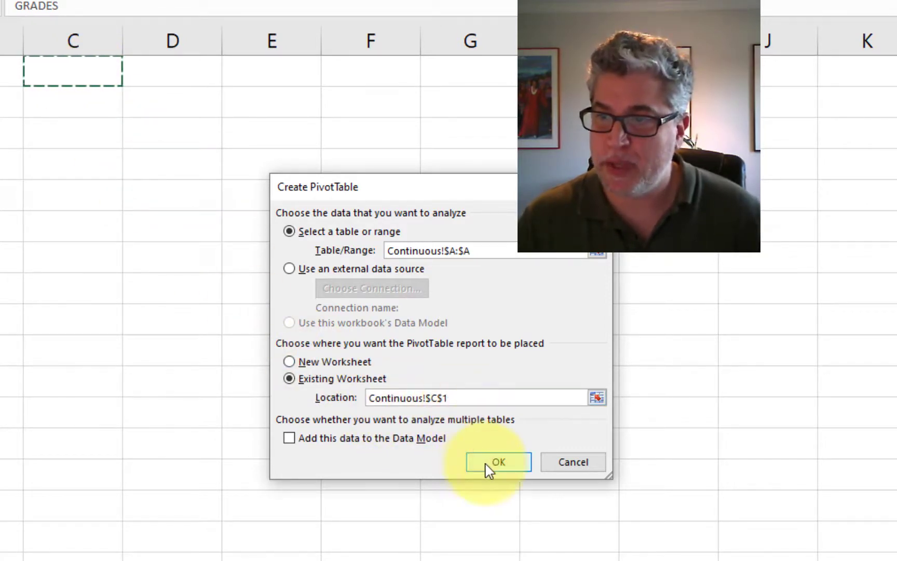
pyautogui.click(500, 461)
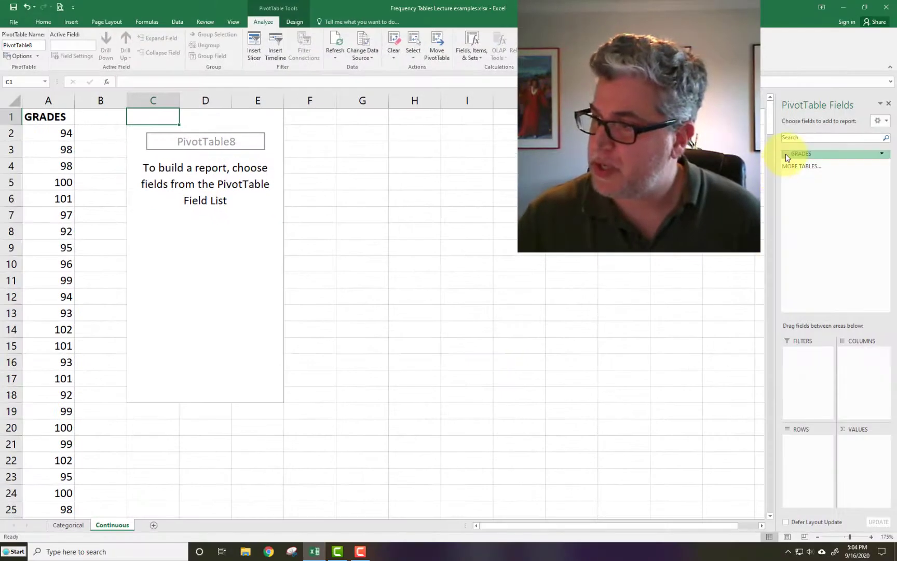
# Step: Add the GRADES field as the row labels listing scores 92 to 102
pyautogui.click(787, 153)
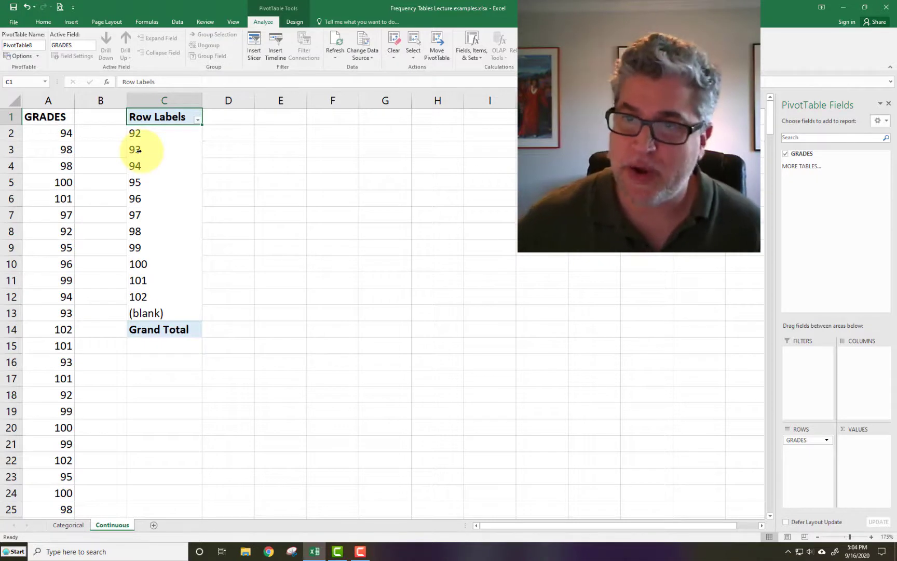
pyautogui.moveTo(221, 145)
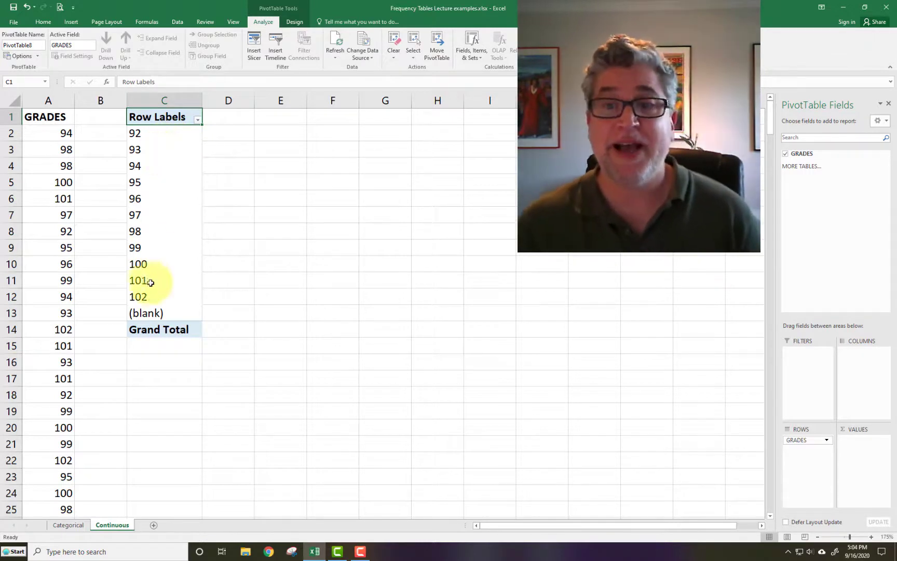
pyautogui.moveTo(149, 301)
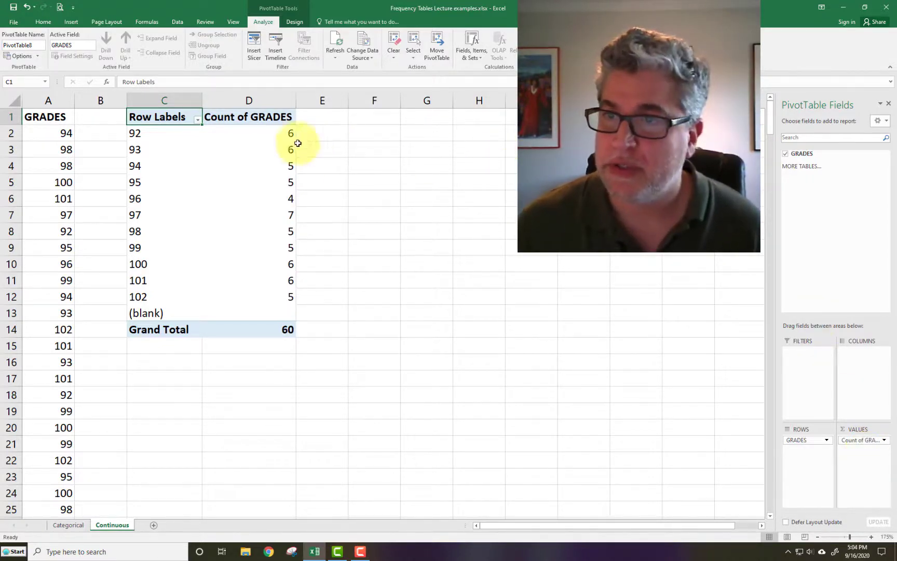
pyautogui.moveTo(276, 134)
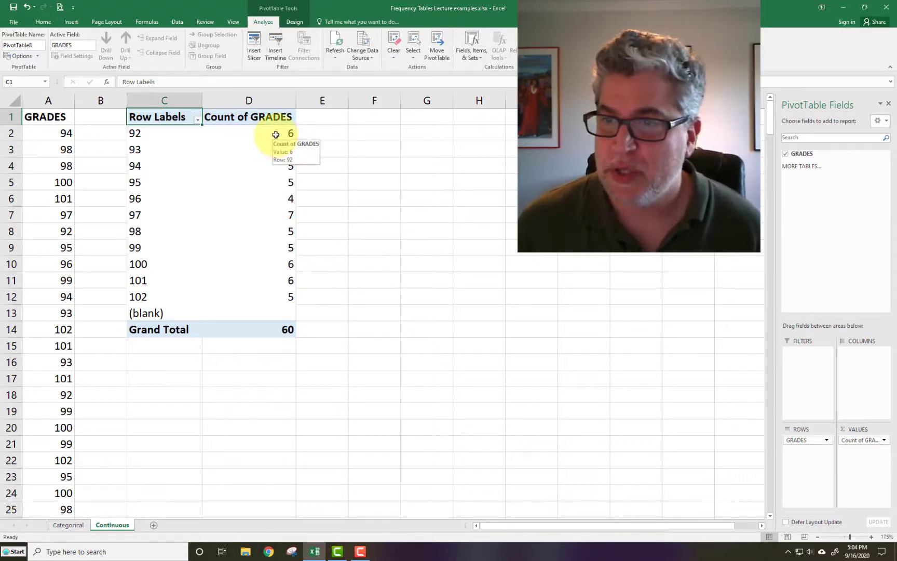
pyautogui.moveTo(263, 130)
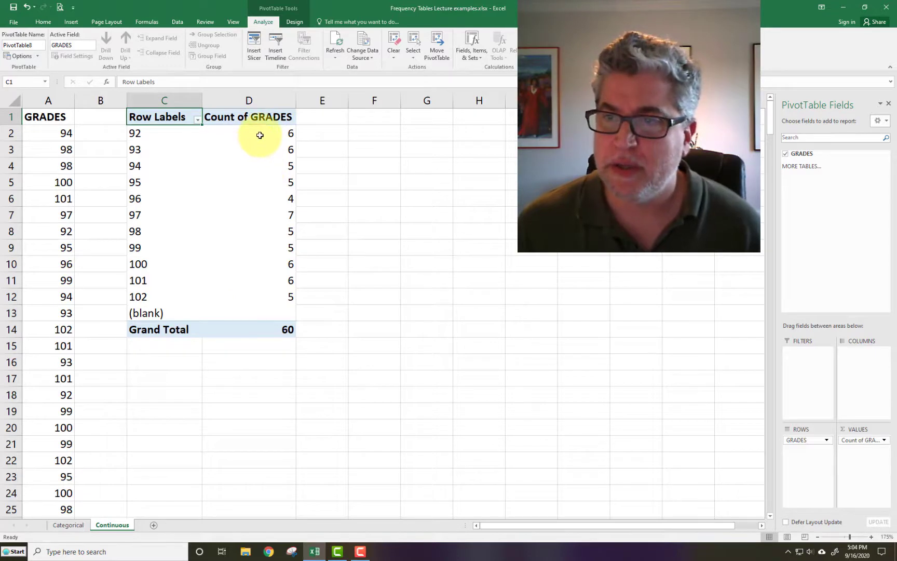
pyautogui.click(261, 134)
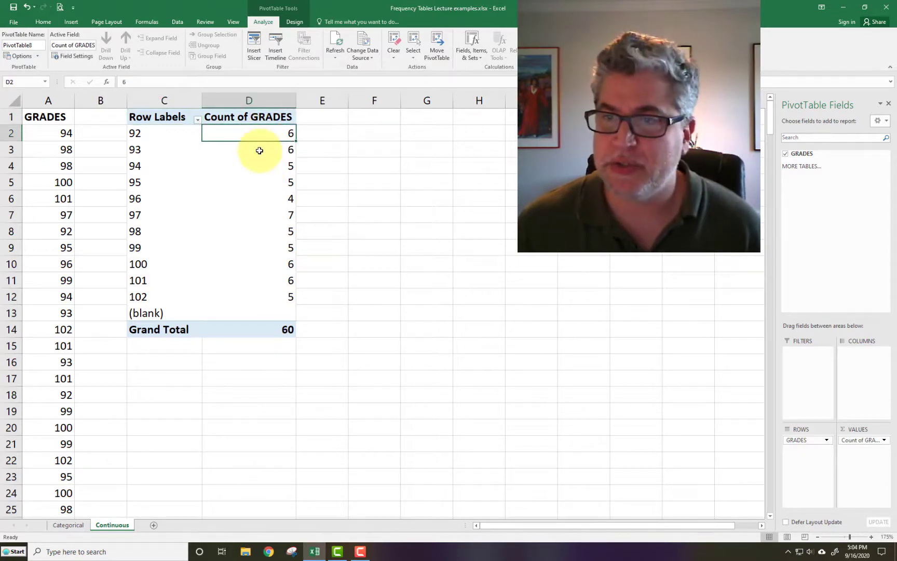
pyautogui.click(248, 150)
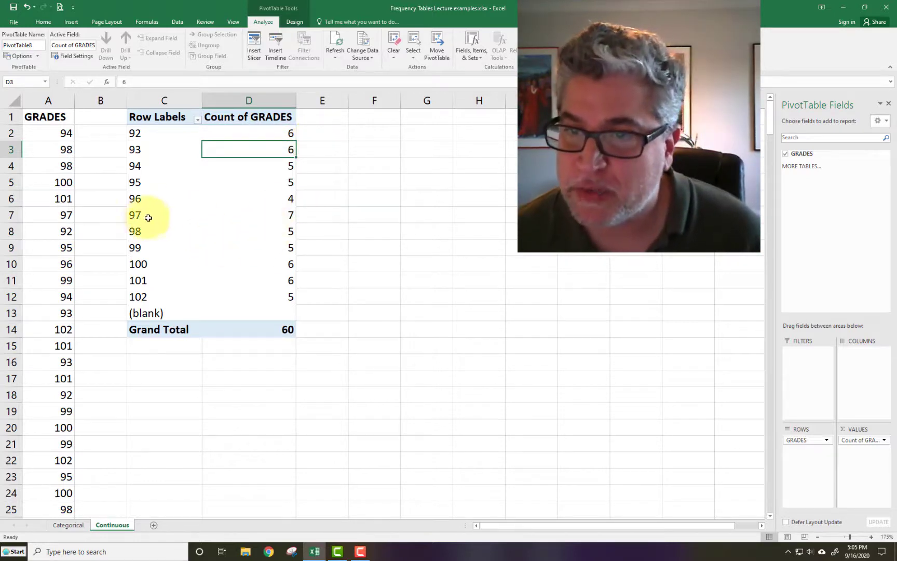
pyautogui.click(148, 215)
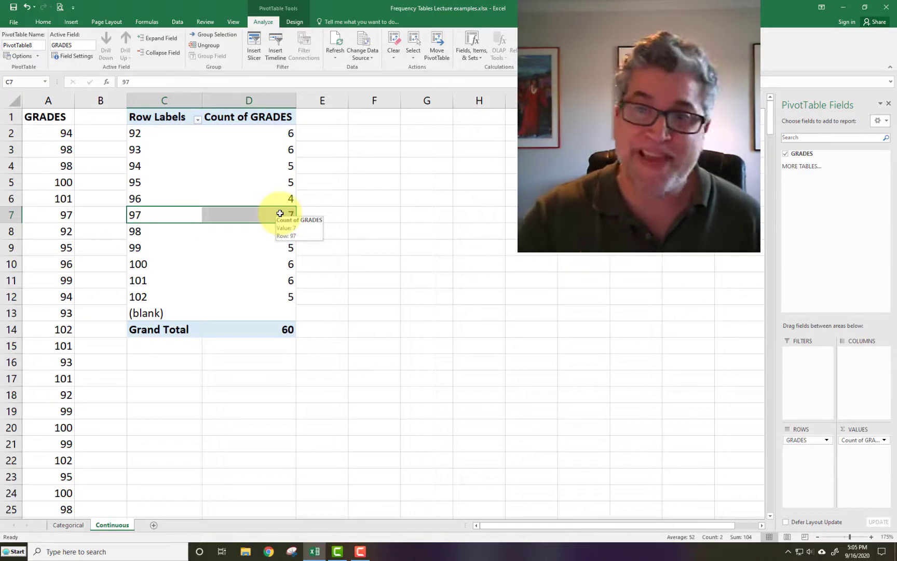
pyautogui.moveTo(172, 138)
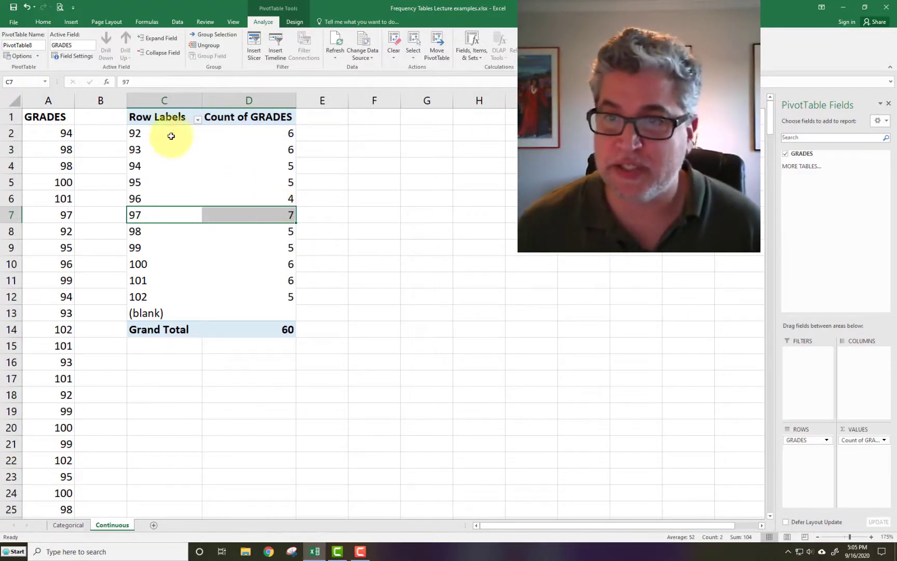